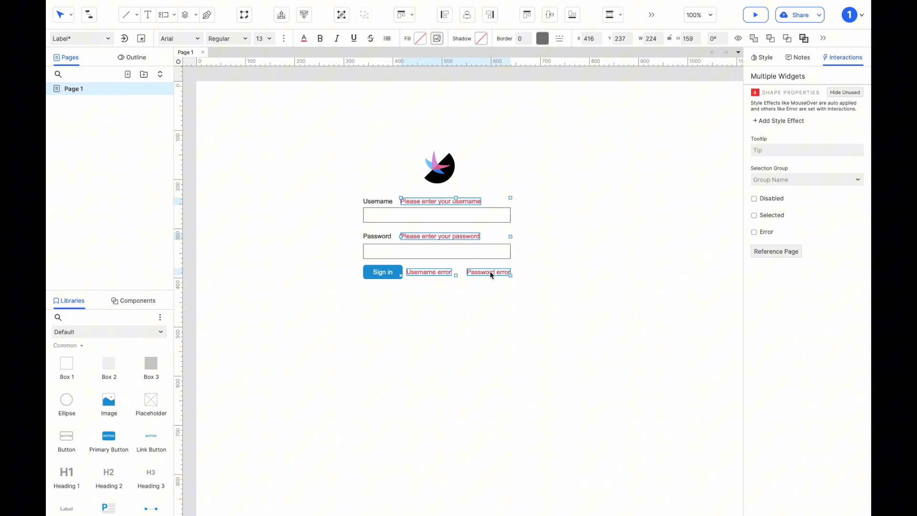
# Hide the two prompt labels and both error texts by default via Set Hidden
pyautogui.rightClick(488, 273)
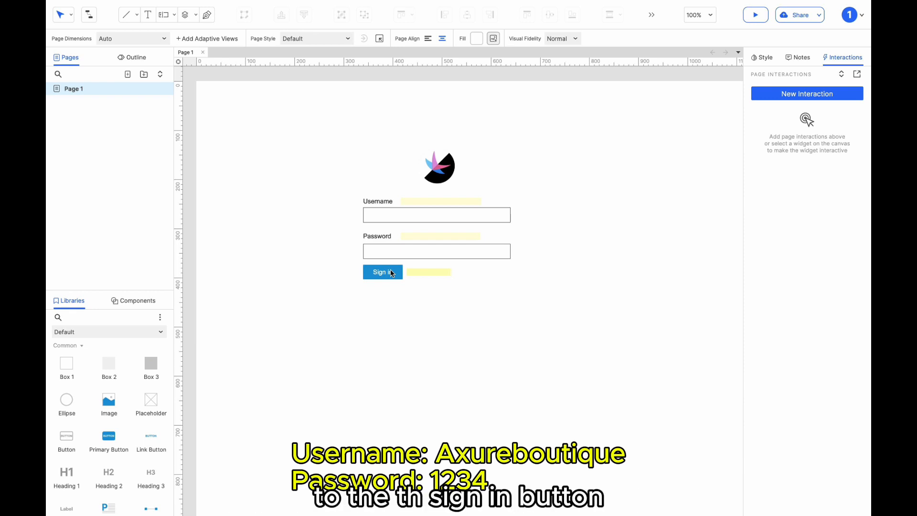
# Add a Sign in Click interaction that hides both prompts and both error texts, including Username error
pyautogui.click(382, 272)
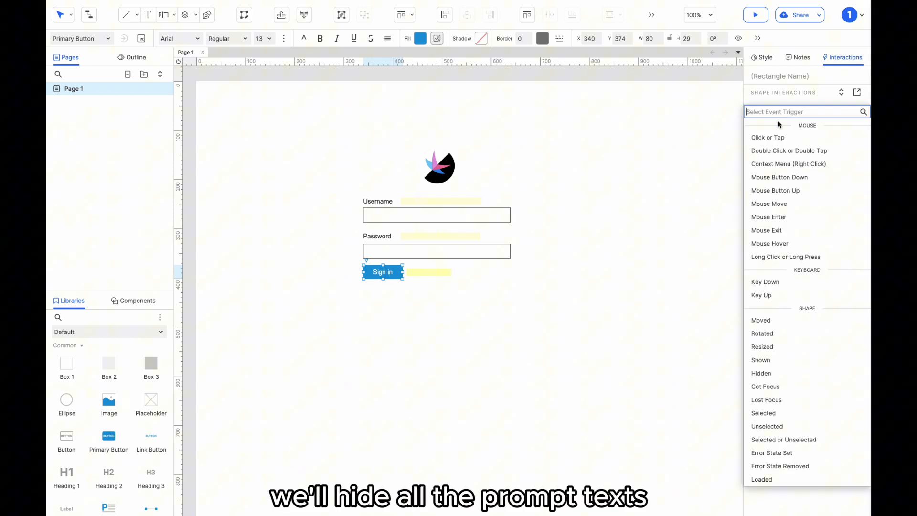
pyautogui.click(767, 136)
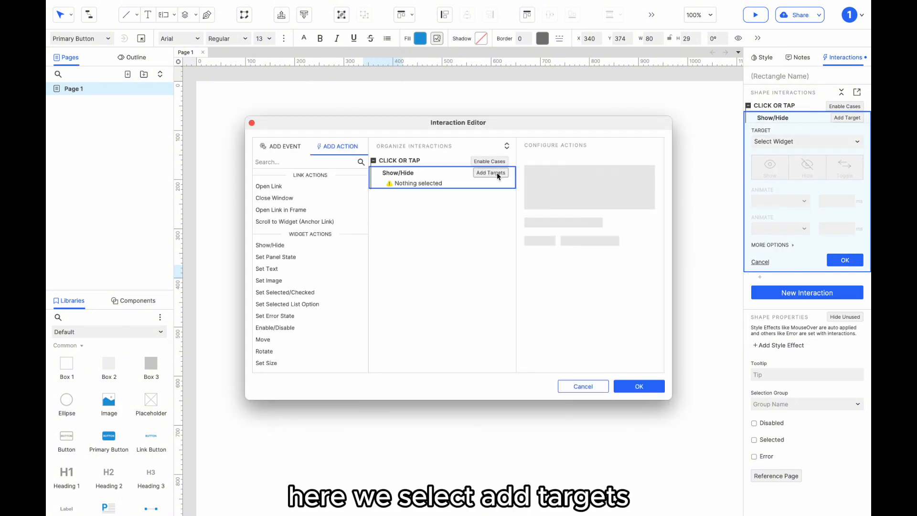
pyautogui.click(490, 172)
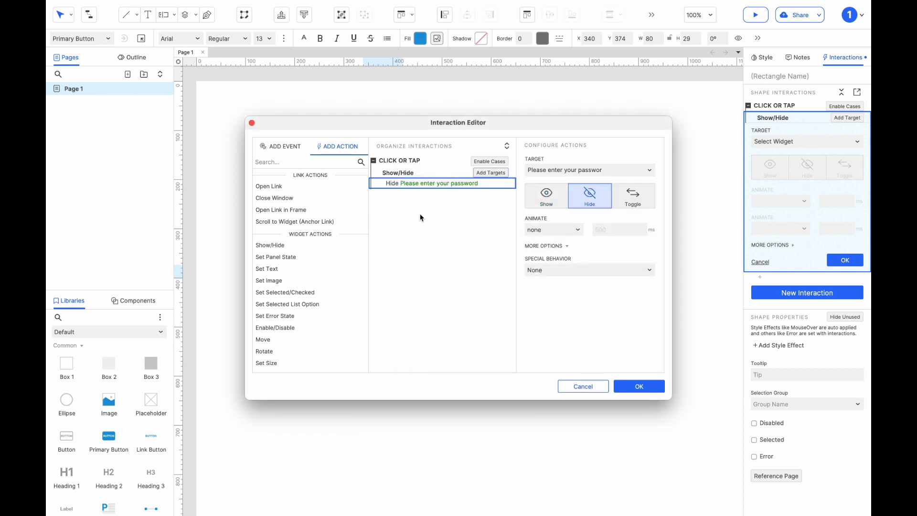
pyautogui.click(491, 173)
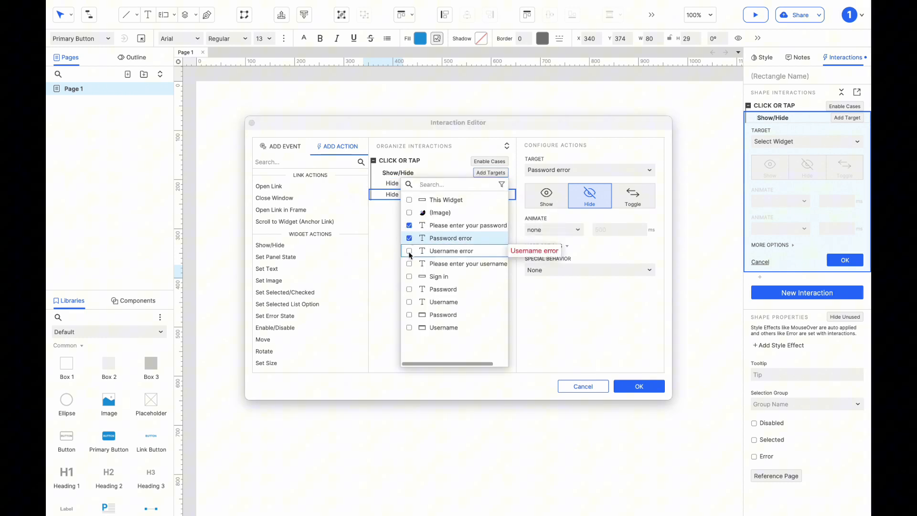
pyautogui.click(410, 263)
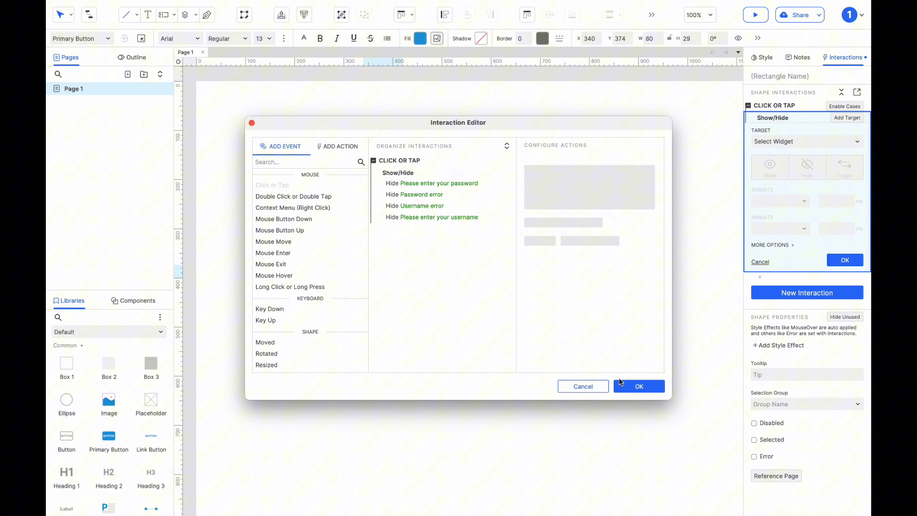
pyautogui.click(638, 386)
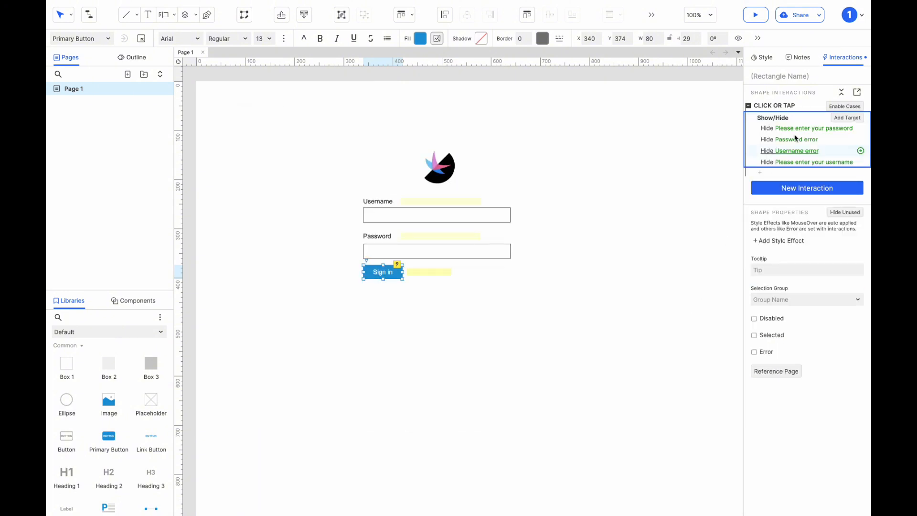
# Add Case 2 to Sign in conditioned on the Username field's text being empty
pyautogui.click(844, 106)
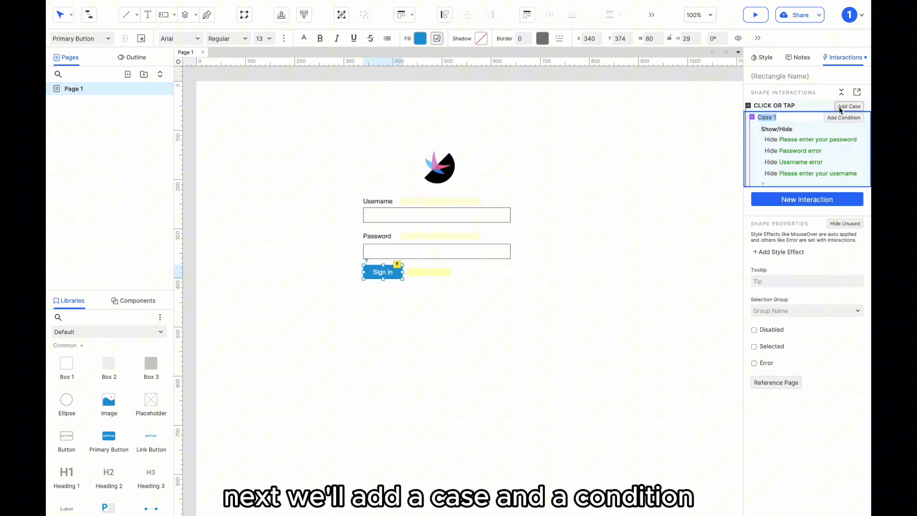
pyautogui.click(848, 106)
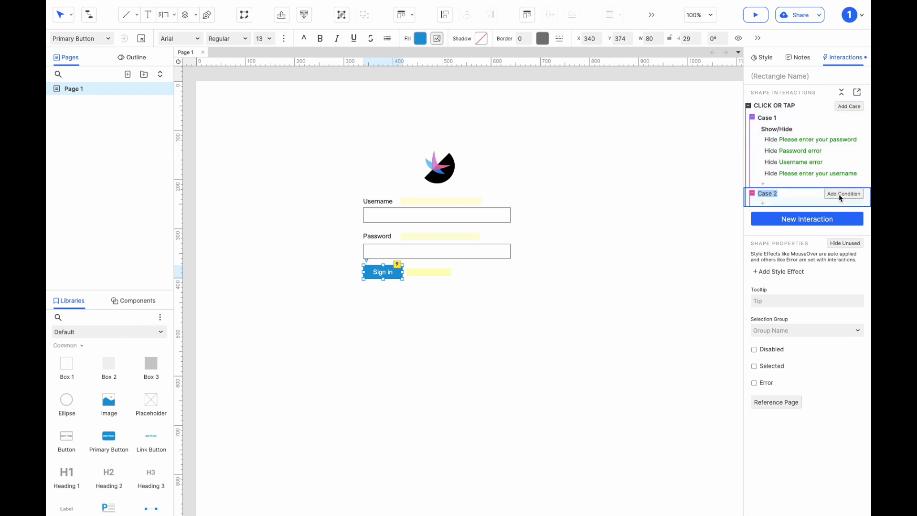
pyautogui.click(844, 194)
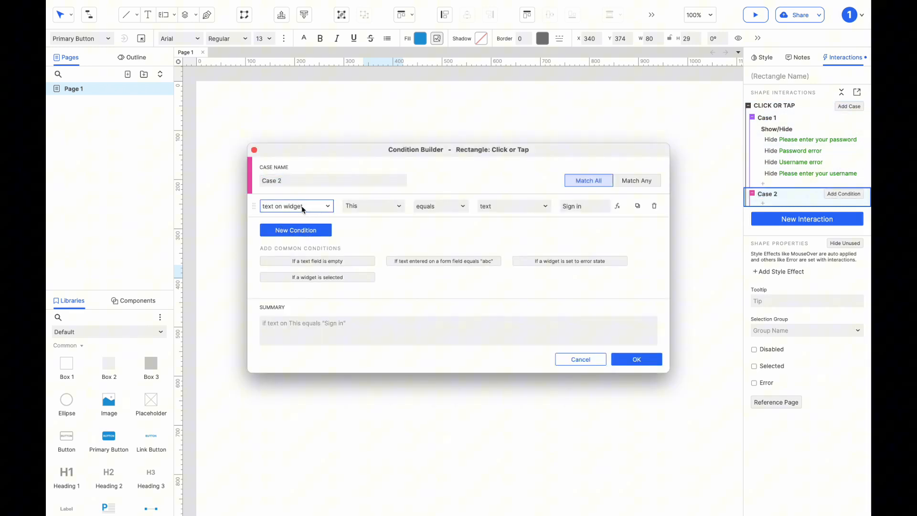
pyautogui.click(372, 206)
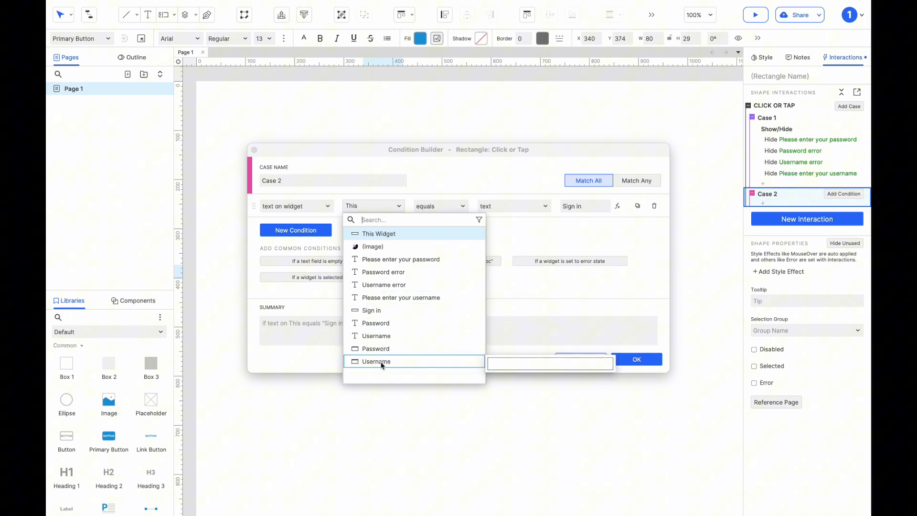
pyautogui.click(376, 361)
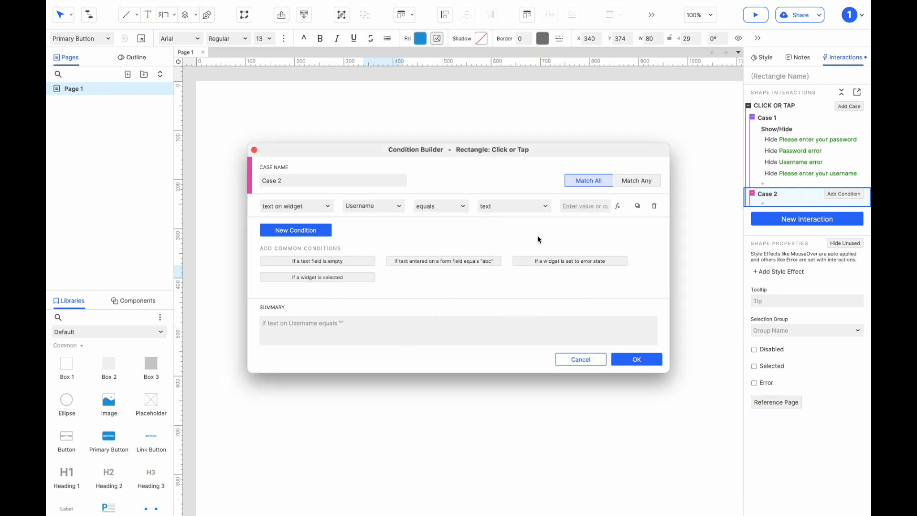
pyautogui.click(637, 359)
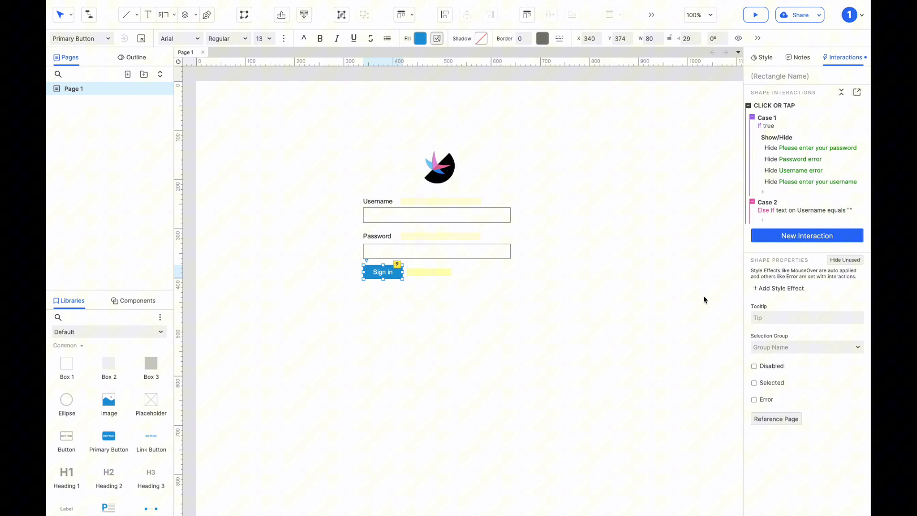
# Make Case 2 show 'Please enter your username', then add Case 3 to the click
pyautogui.click(806, 235)
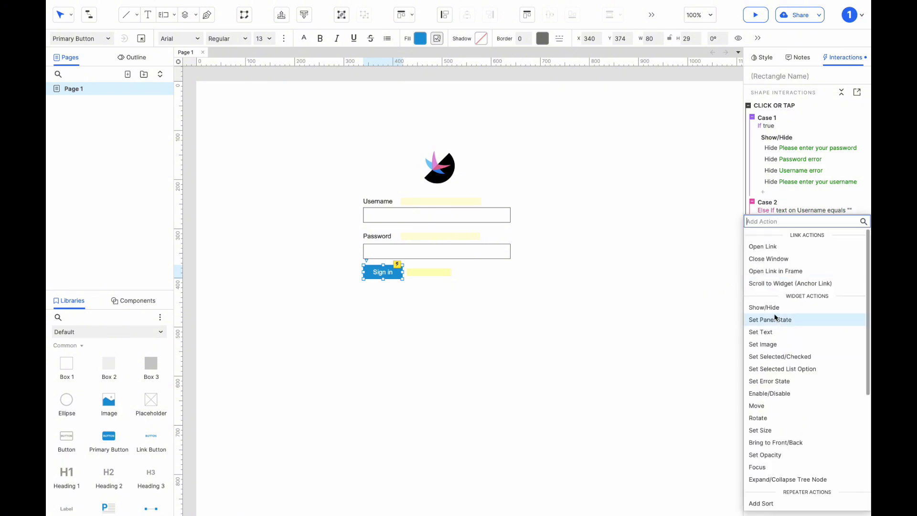
pyautogui.click(764, 306)
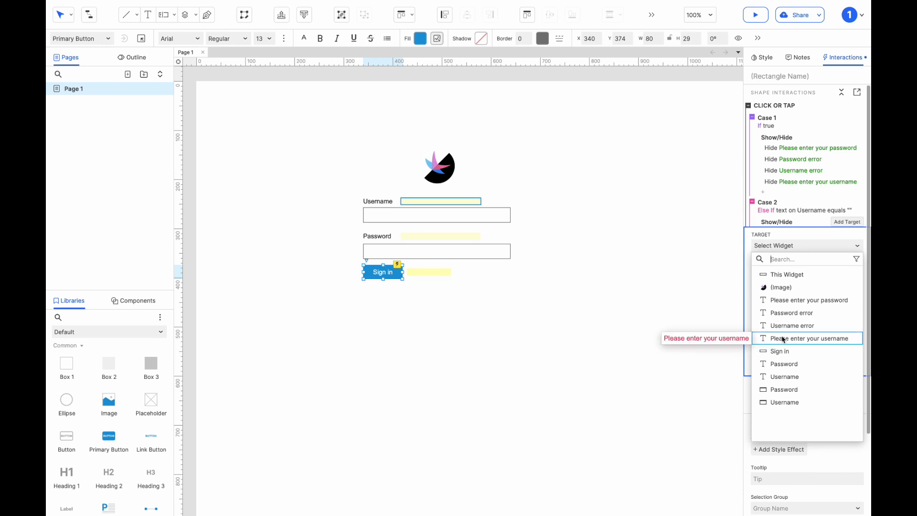
pyautogui.click(810, 338)
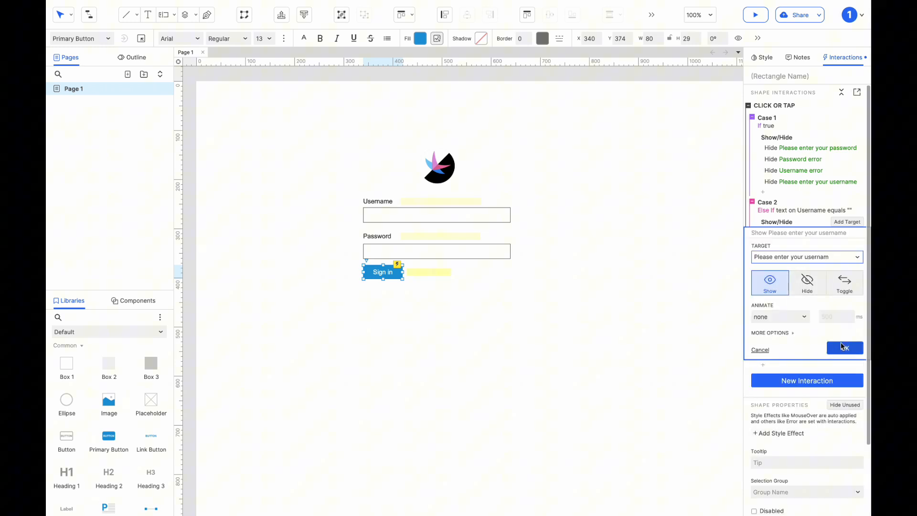
pyautogui.click(843, 348)
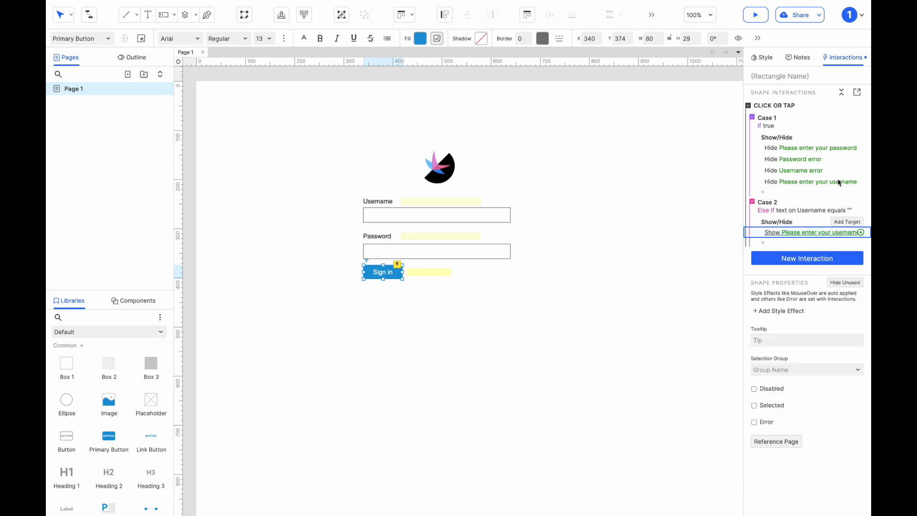
pyautogui.click(848, 106)
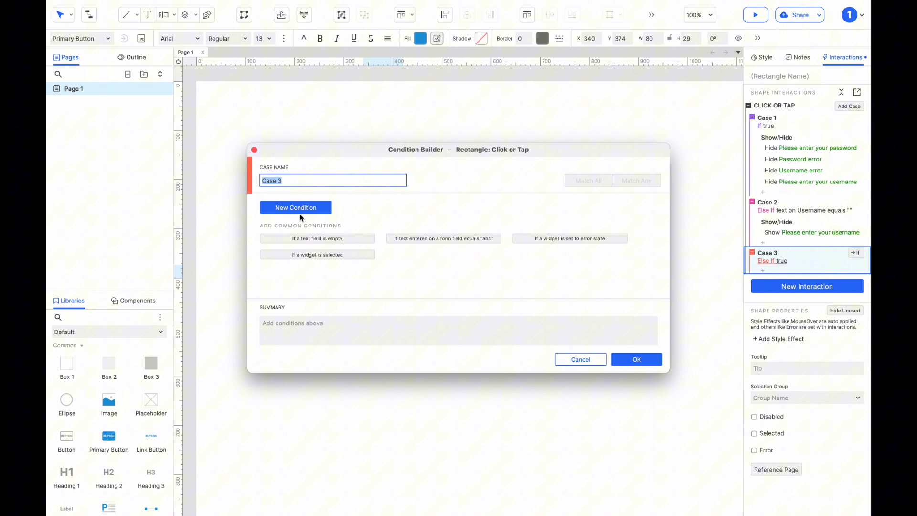
# Condition Case 3 on Username text 'does not equal' Axureboutique
pyautogui.click(295, 207)
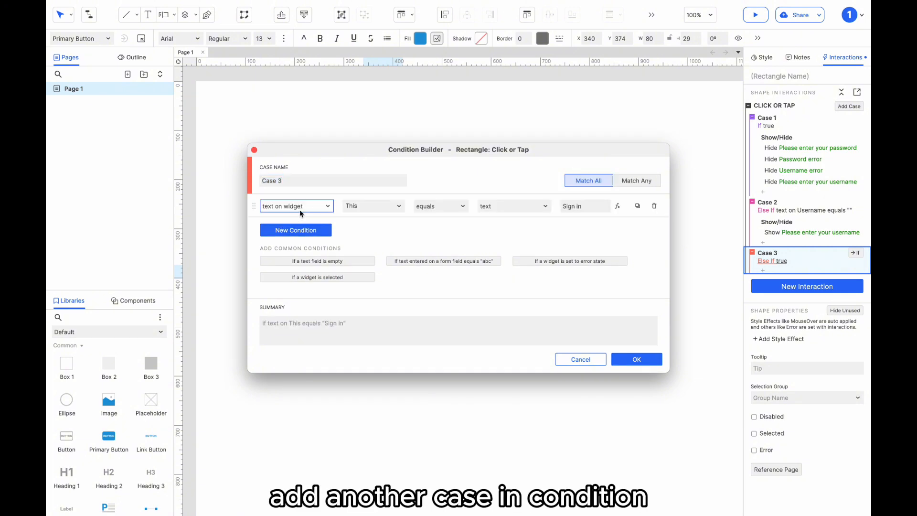
pyautogui.click(372, 207)
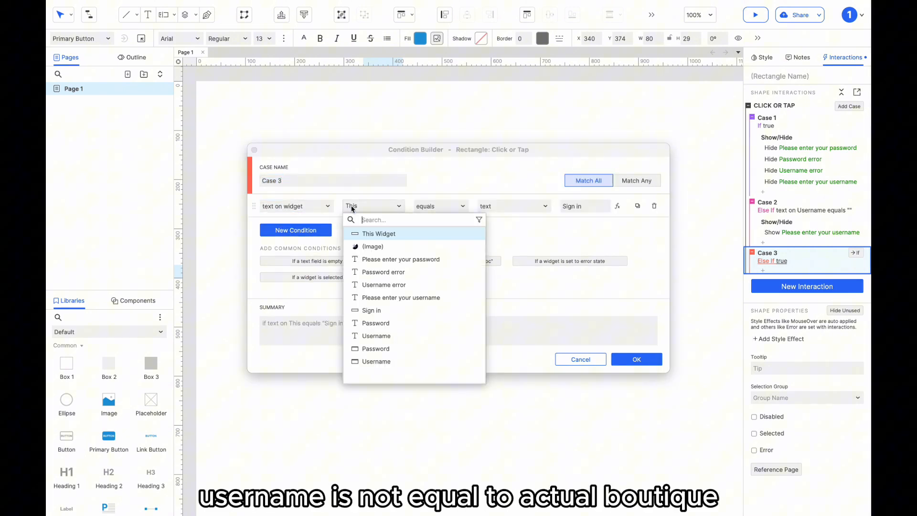
pyautogui.click(376, 335)
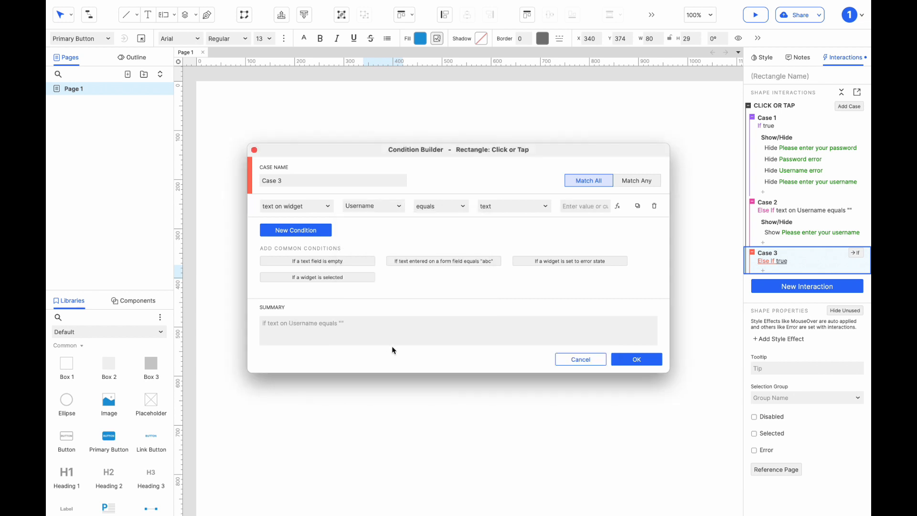
pyautogui.click(439, 205)
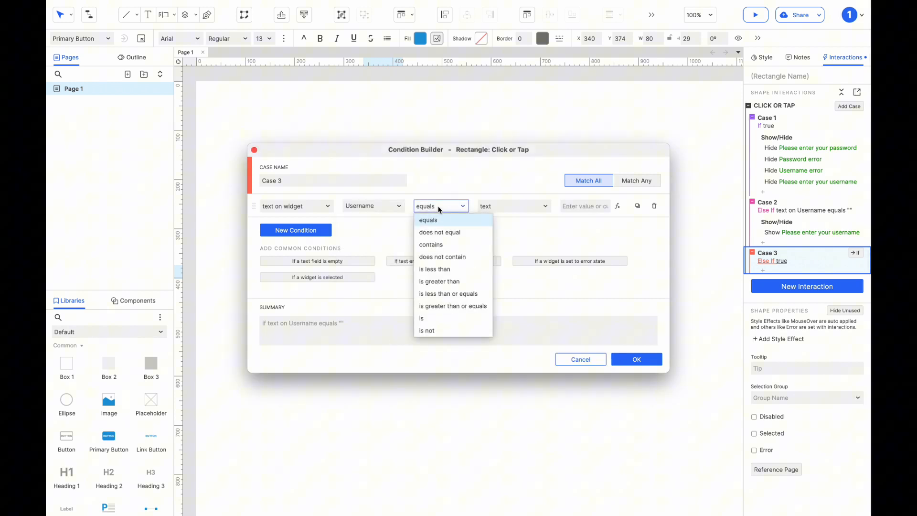
pyautogui.moveTo(439, 232)
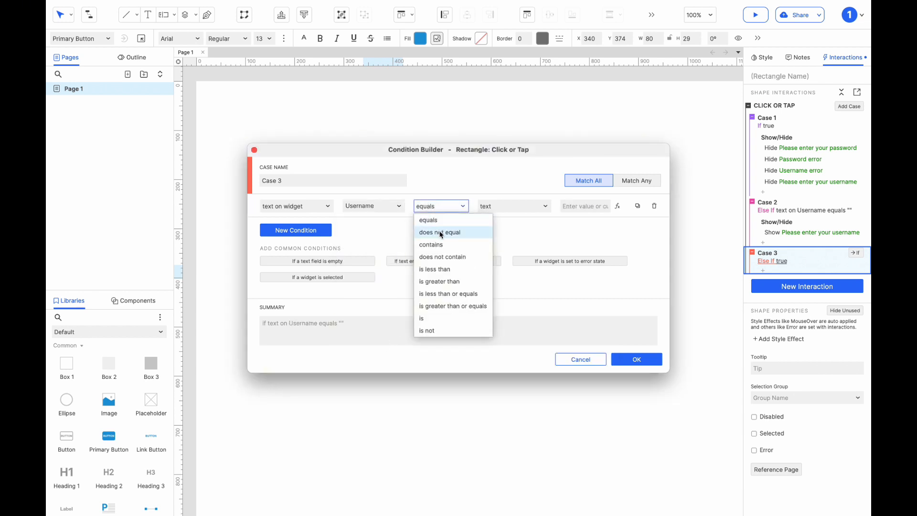
pyautogui.click(439, 232)
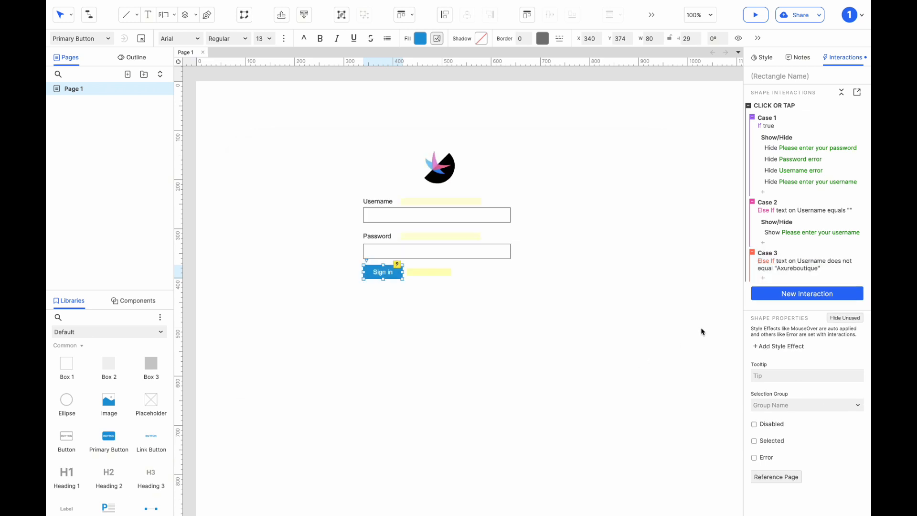
# Add a Show/Hide action to Case 3 that shows the Username error text
pyautogui.click(806, 293)
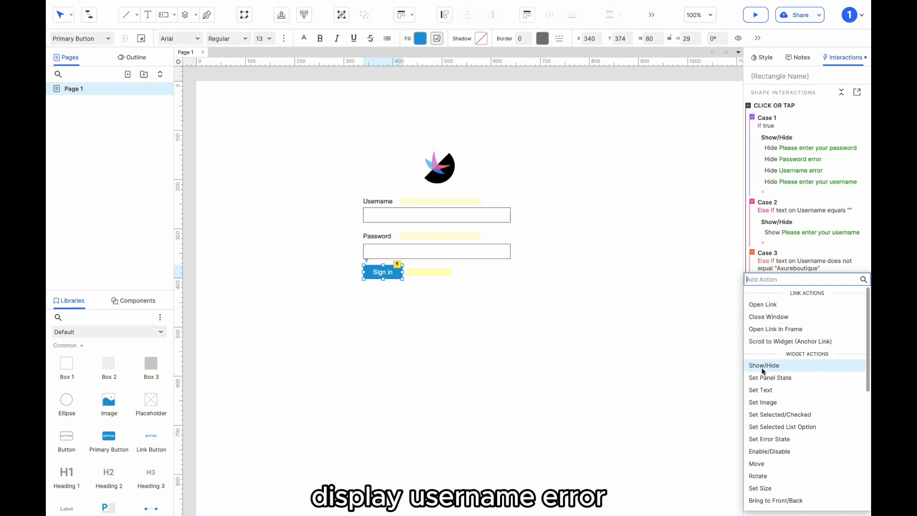
pyautogui.click(764, 364)
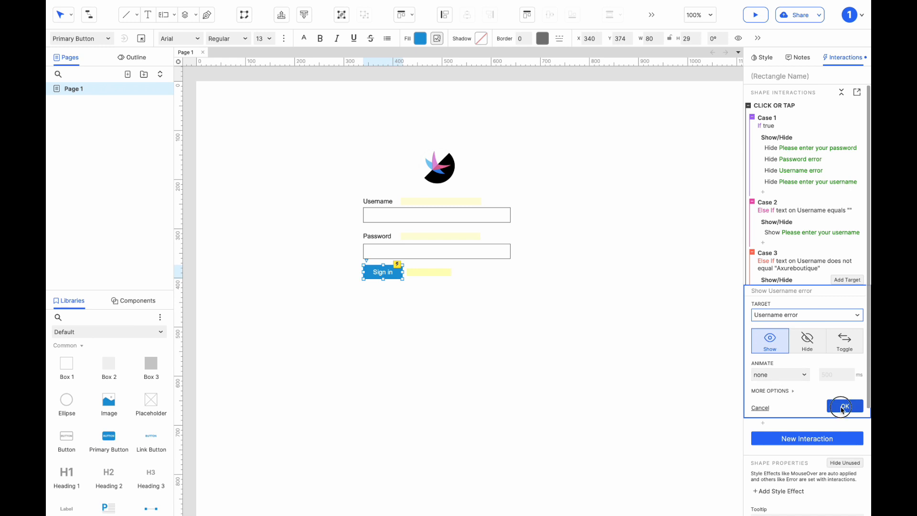
pyautogui.click(843, 406)
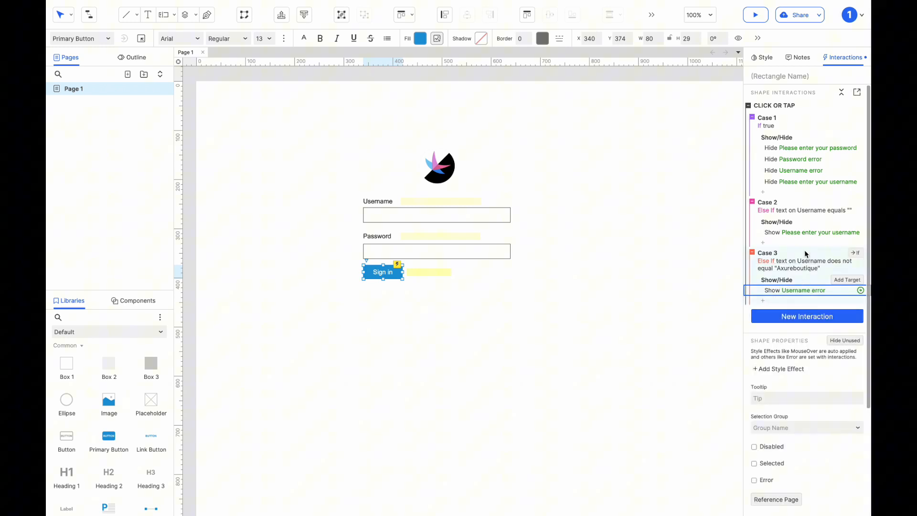
# Add Case 4: when Password text is empty, show 'Please enter your password'
pyautogui.click(848, 106)
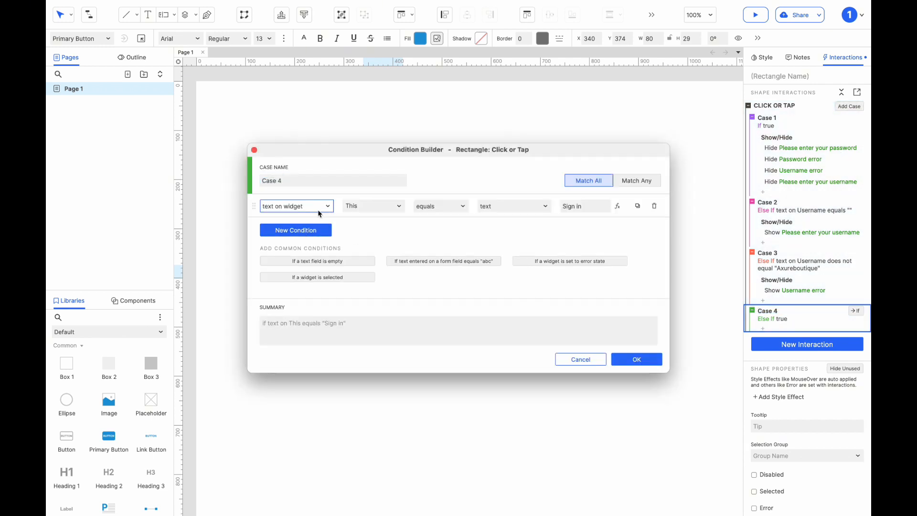
pyautogui.click(372, 207)
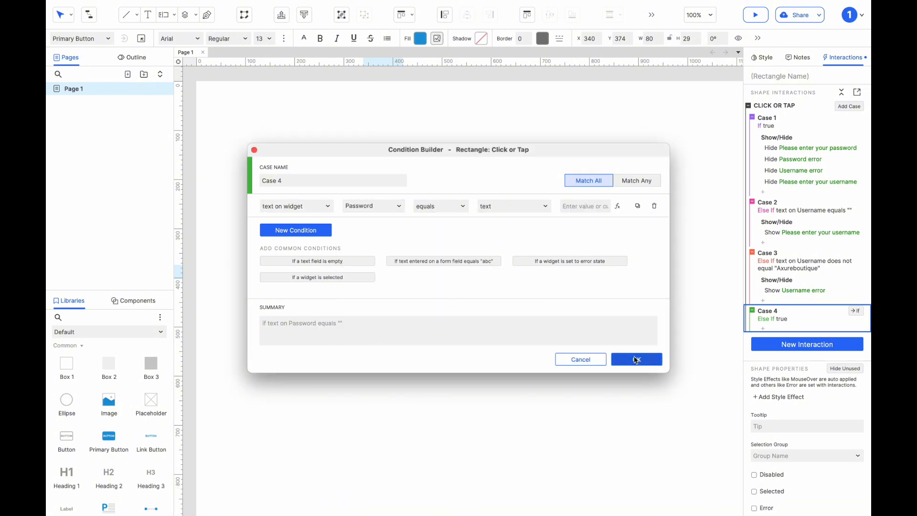
pyautogui.click(636, 359)
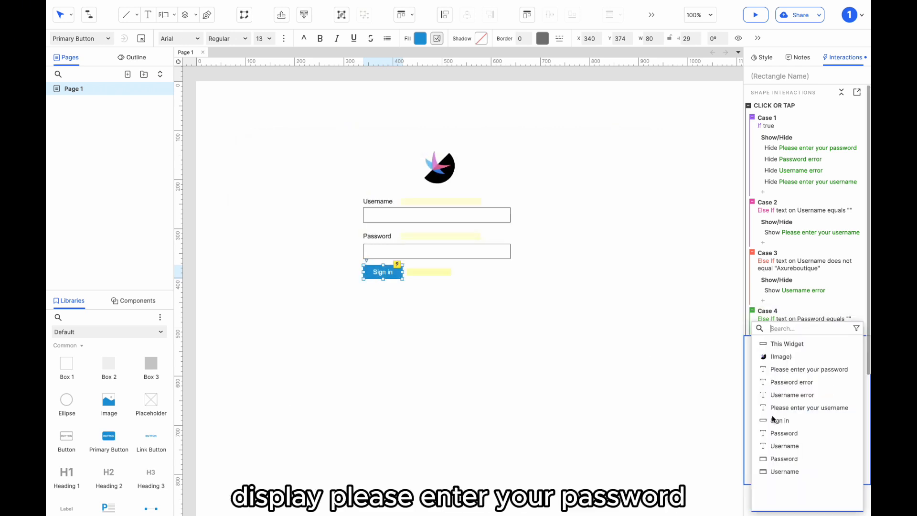
pyautogui.click(809, 369)
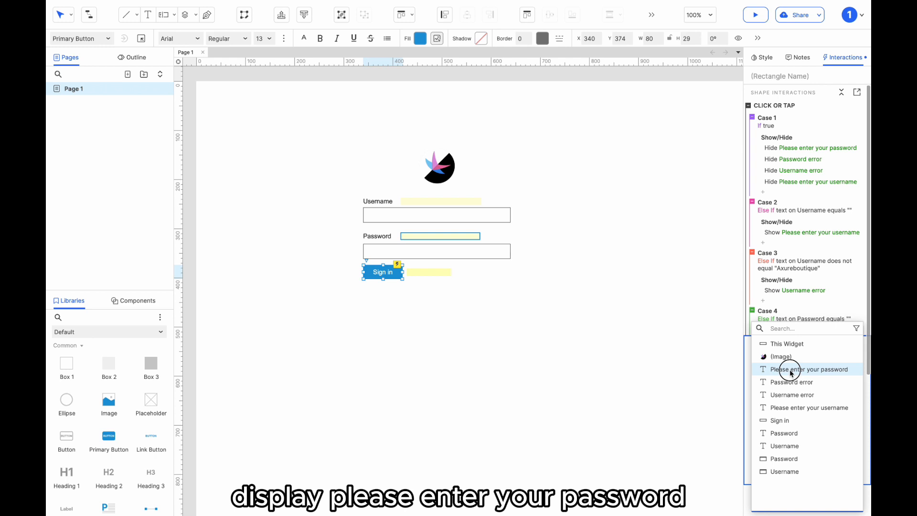
pyautogui.click(809, 369)
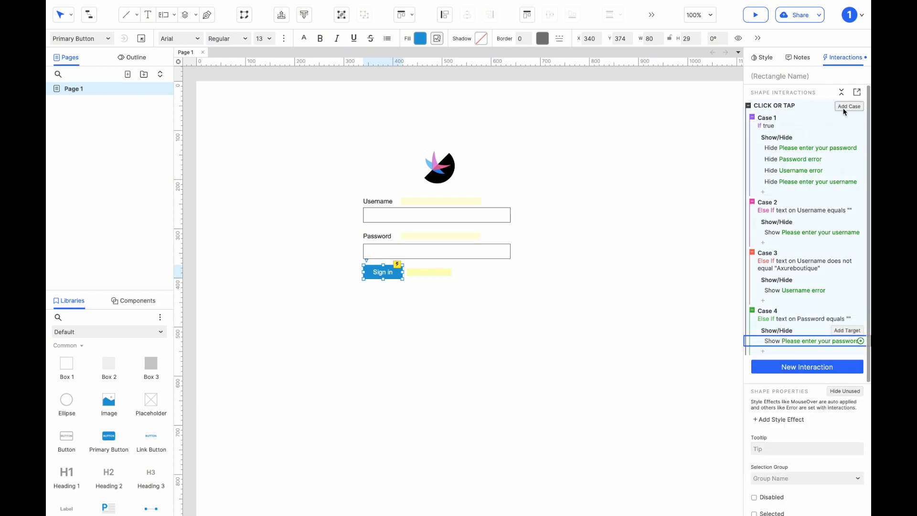
pyautogui.click(848, 106)
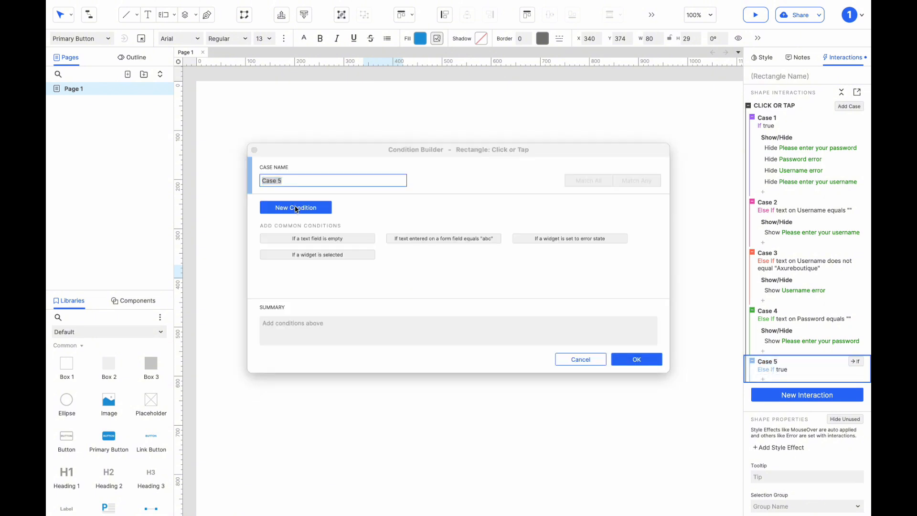
pyautogui.click(295, 207)
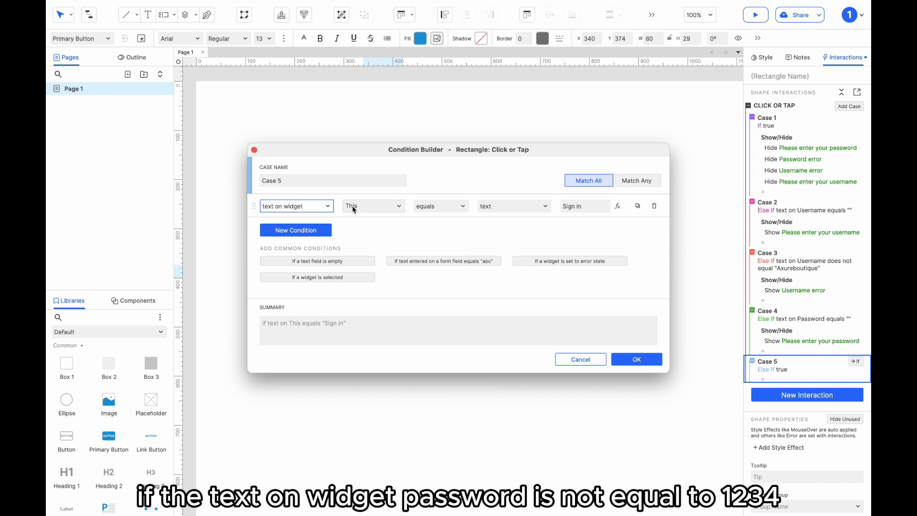
pyautogui.click(373, 206)
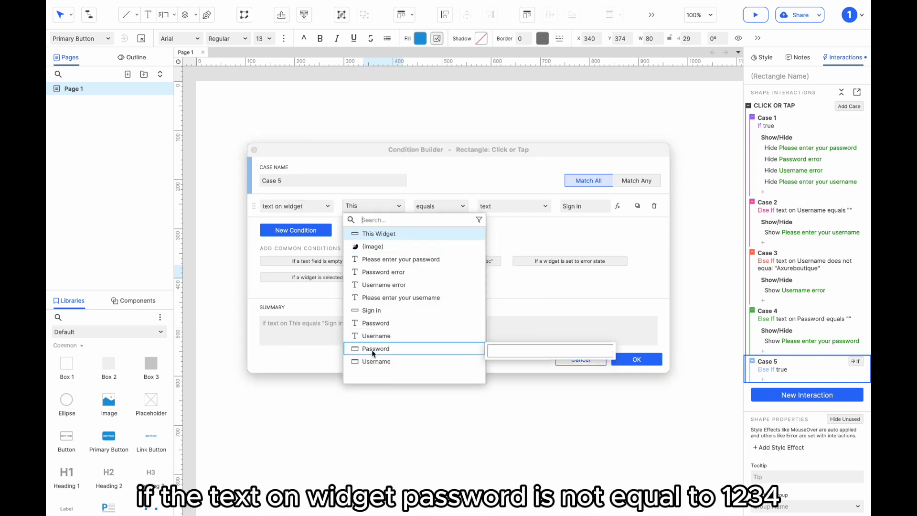
pyautogui.click(438, 207)
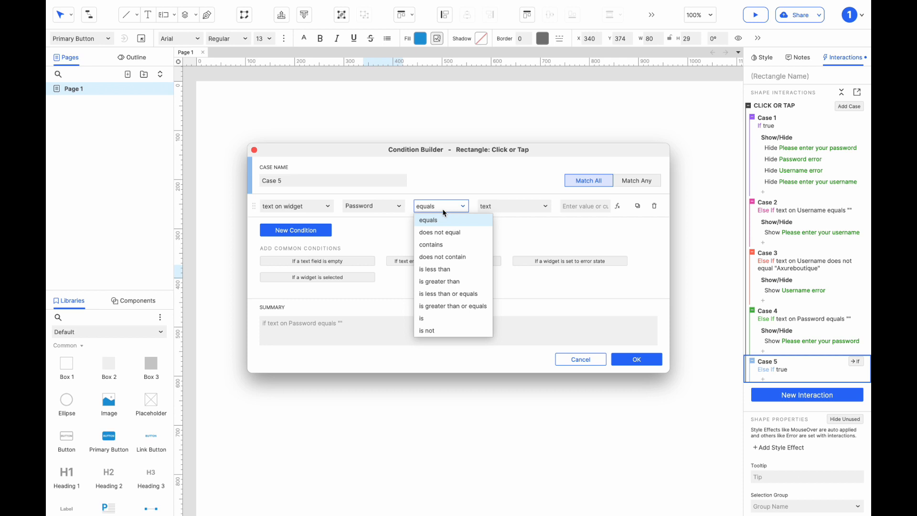
pyautogui.click(440, 232)
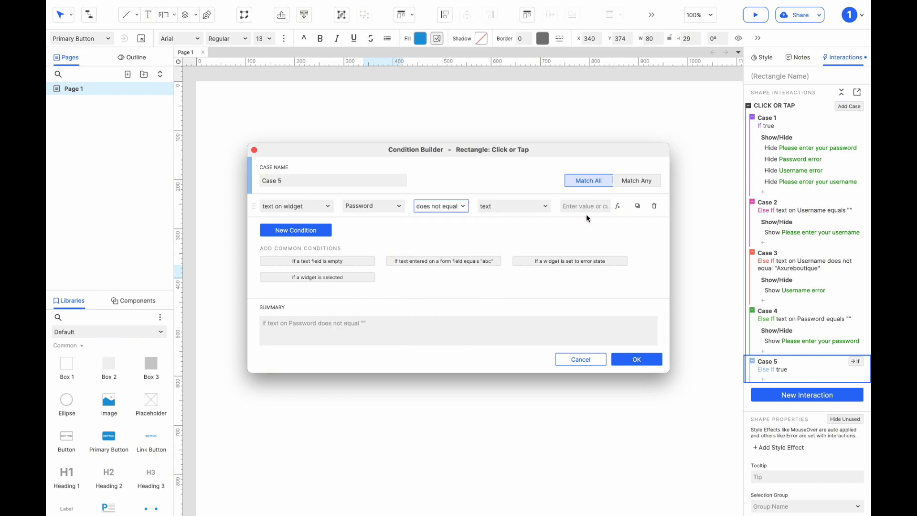
pyautogui.write('1234')
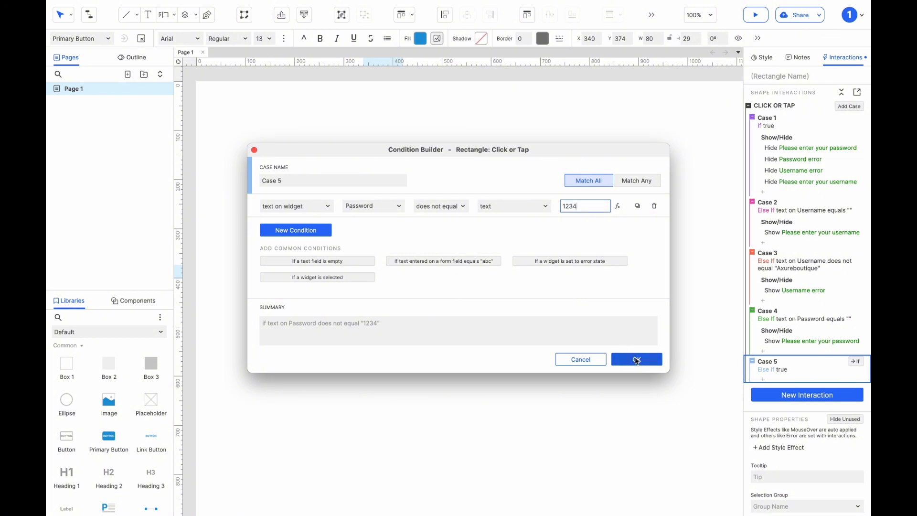
pyautogui.click(637, 359)
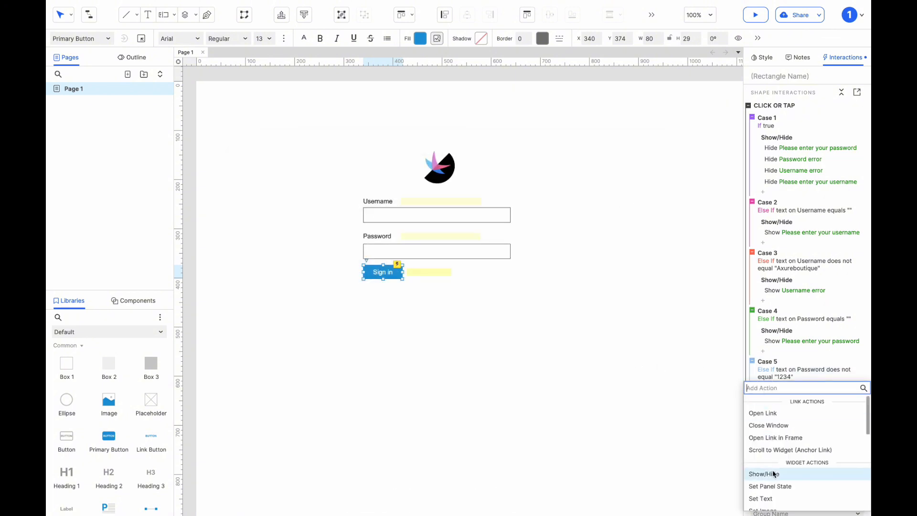
# Make Case 5 show Password error, turn Case 2 into an If, and preview in the browser
pyautogui.click(767, 473)
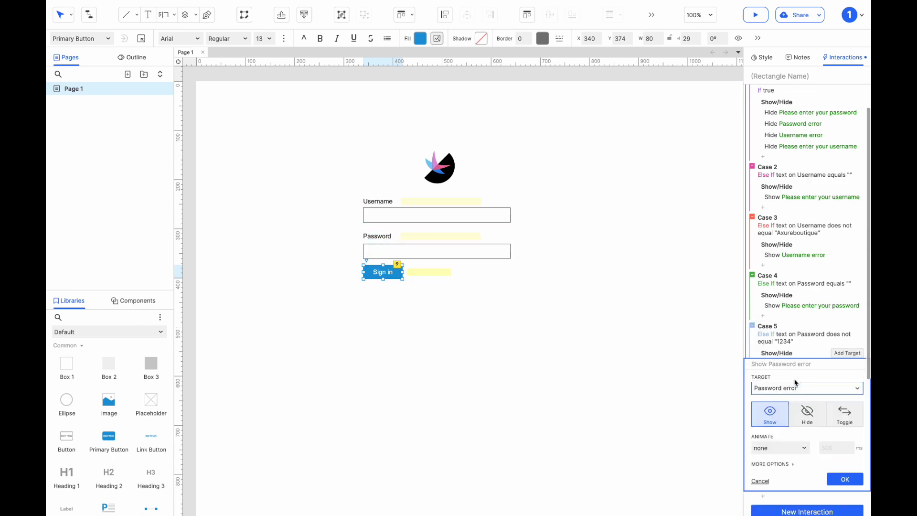
pyautogui.click(843, 478)
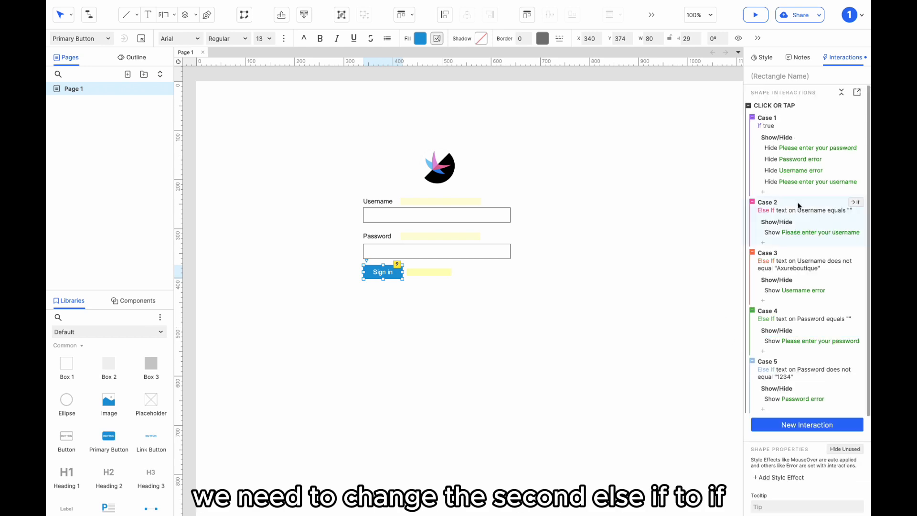
pyautogui.click(856, 202)
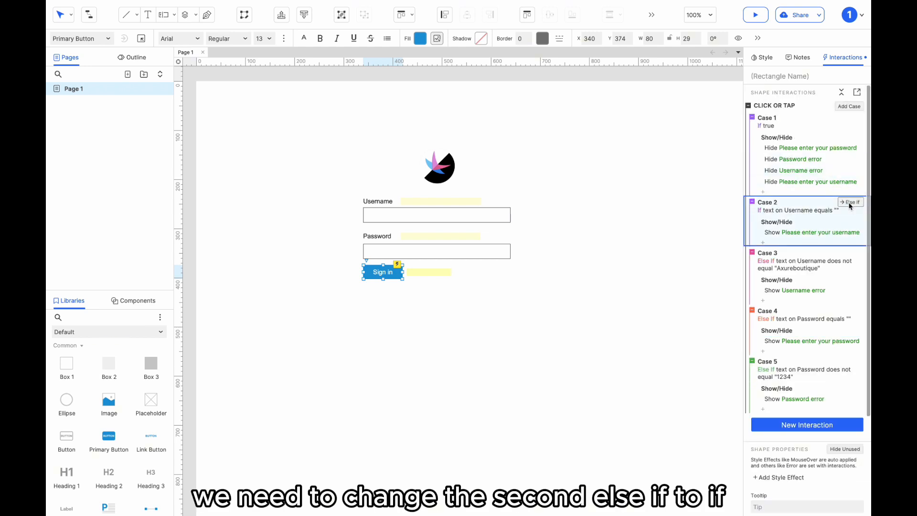
pyautogui.click(754, 15)
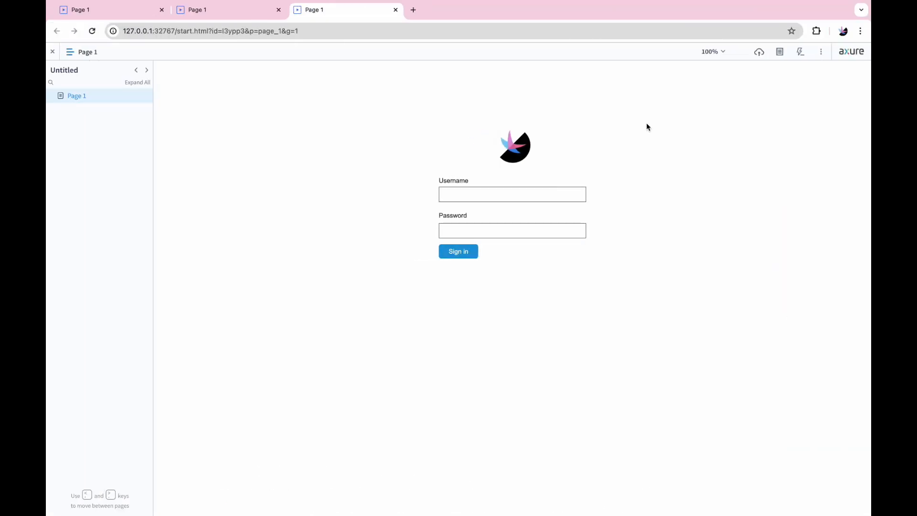
# Sign in with empty fields, then with a wrong username, checking the prompt and Username error appear
pyautogui.click(457, 251)
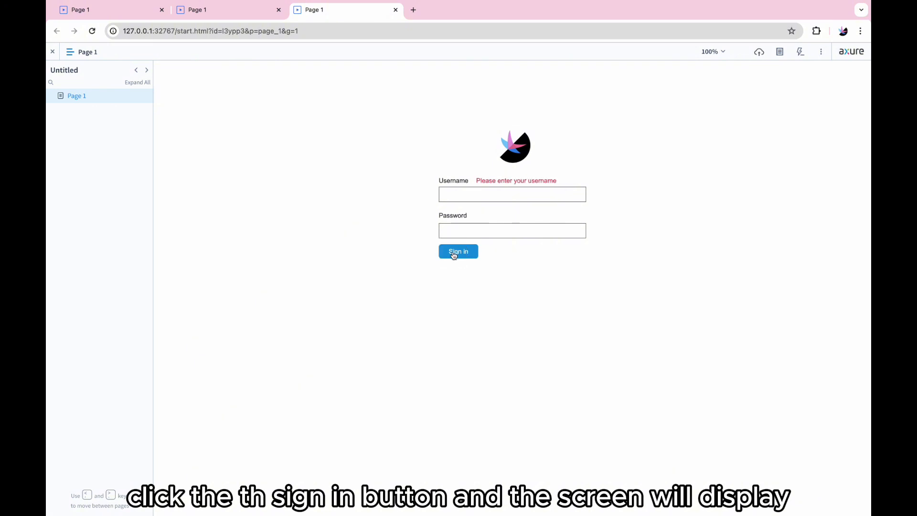
pyautogui.click(457, 251)
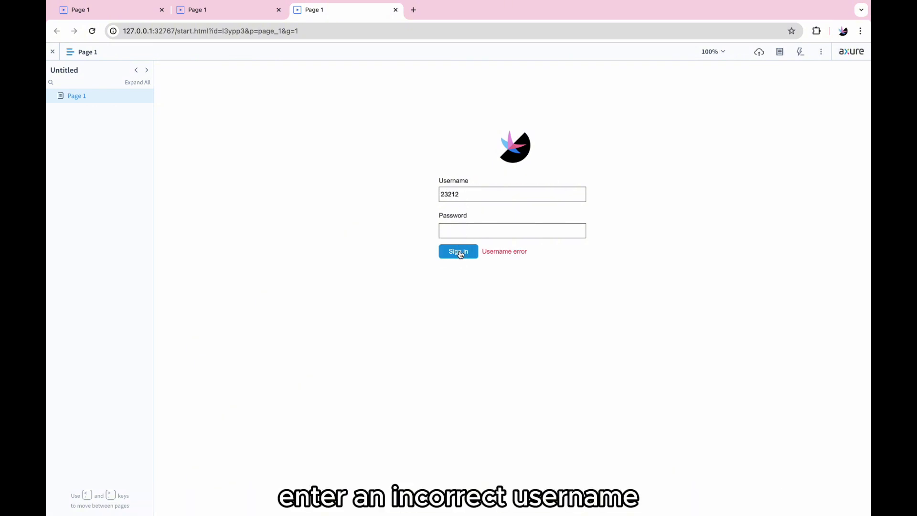
pyautogui.click(457, 251)
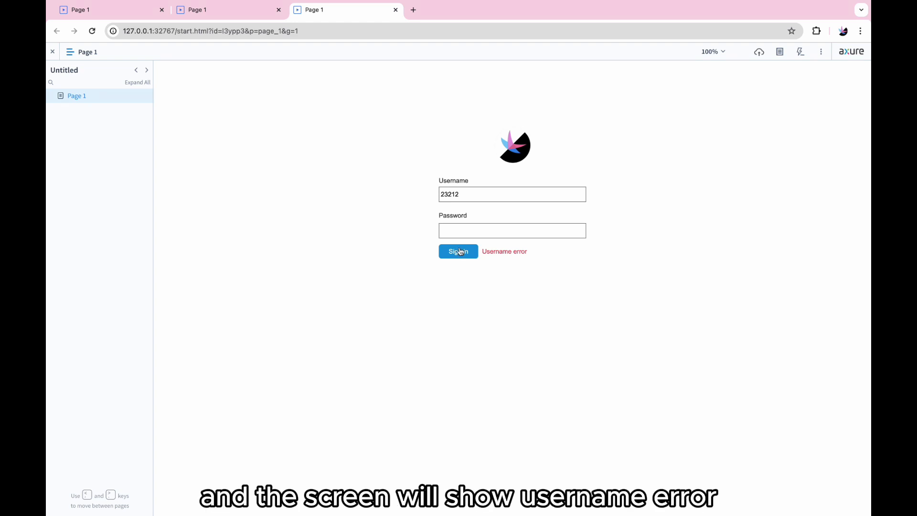
pyautogui.moveTo(462, 243)
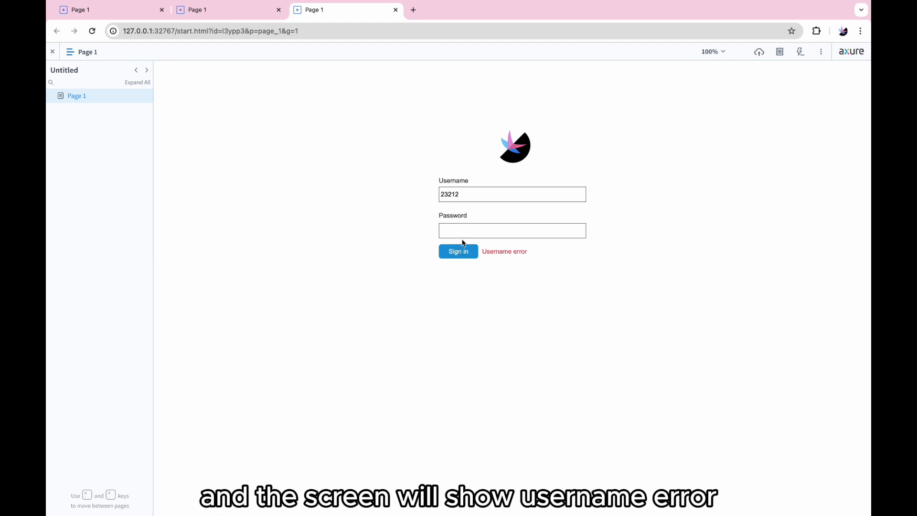
# Enter Axureboutique, sign in with no password to see the password prompt, then enter a password and sign in again
pyautogui.write('Axure')
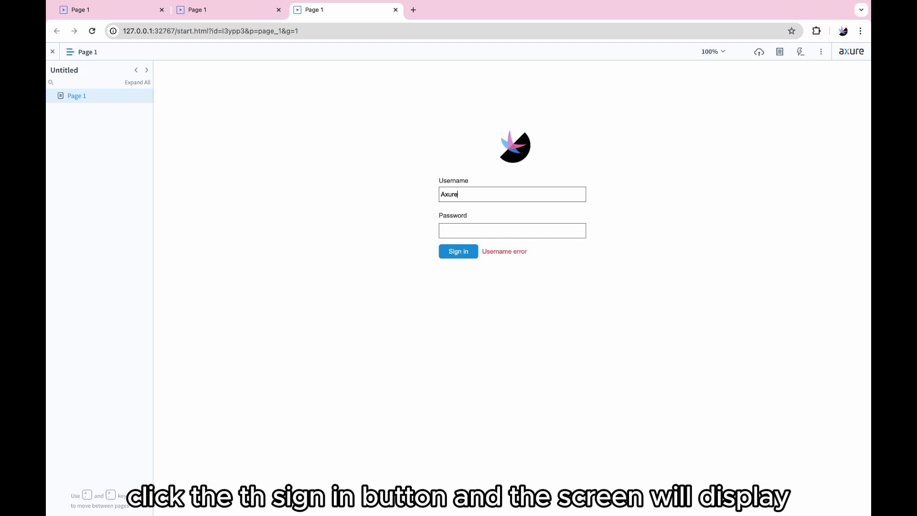
pyautogui.write('boutique')
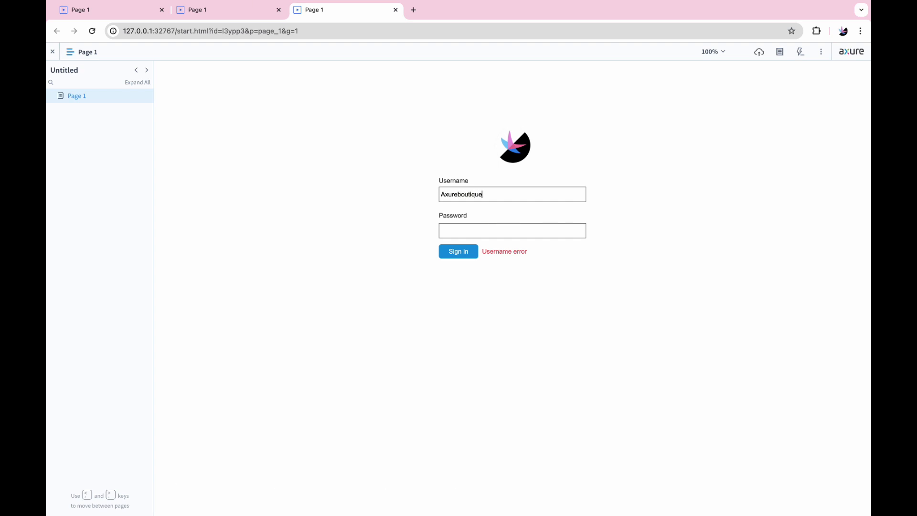
pyautogui.click(457, 251)
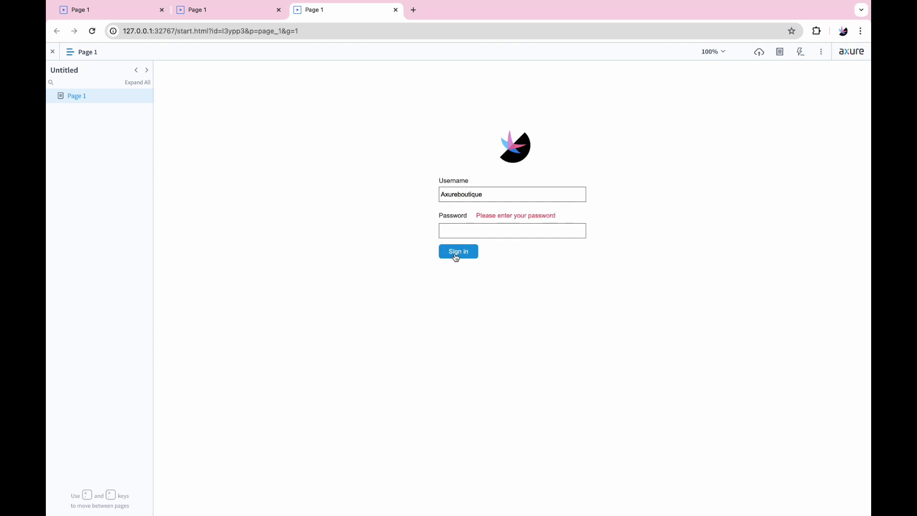
pyautogui.click(457, 252)
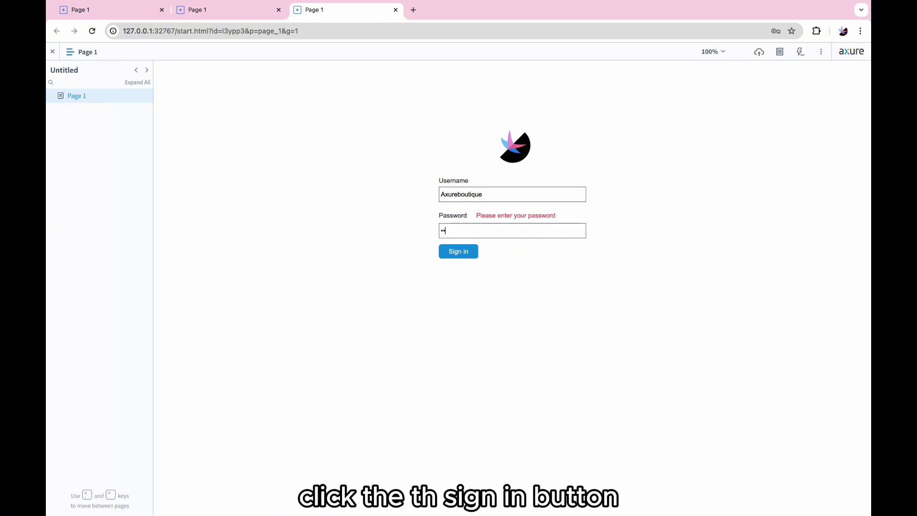
pyautogui.click(457, 251)
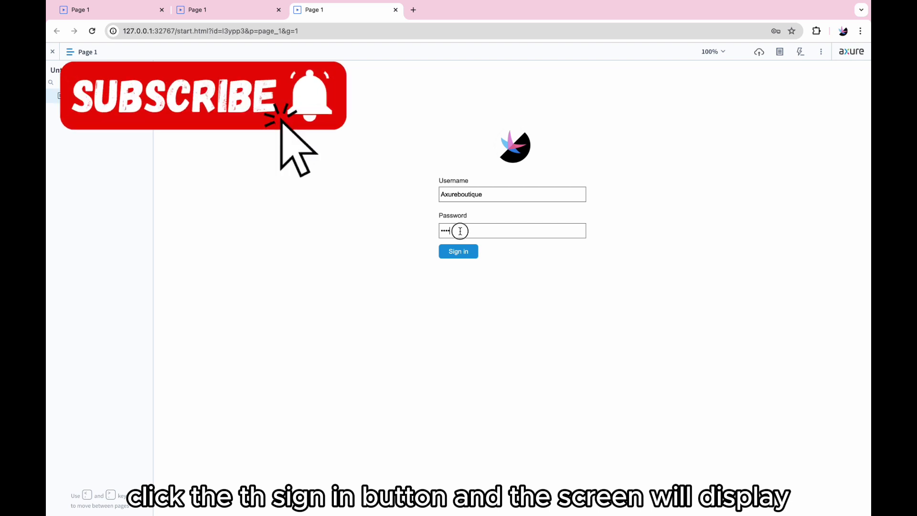
pyautogui.click(458, 251)
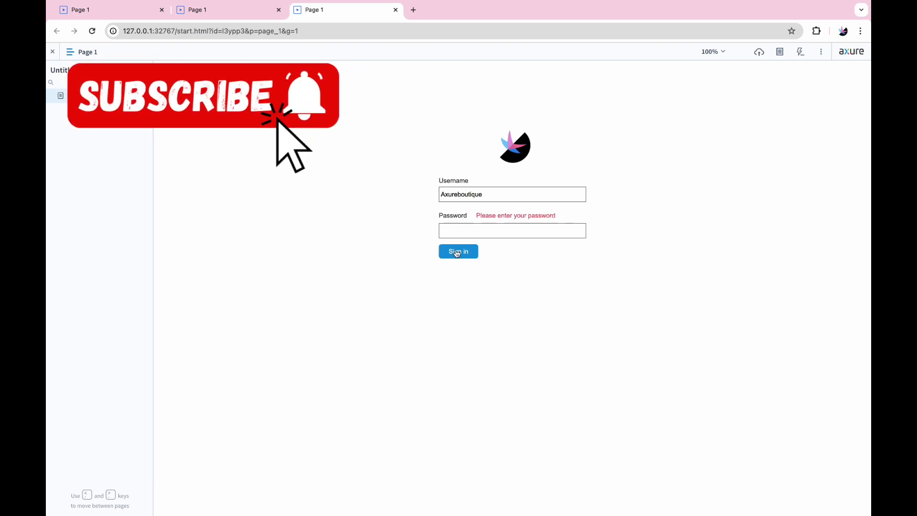